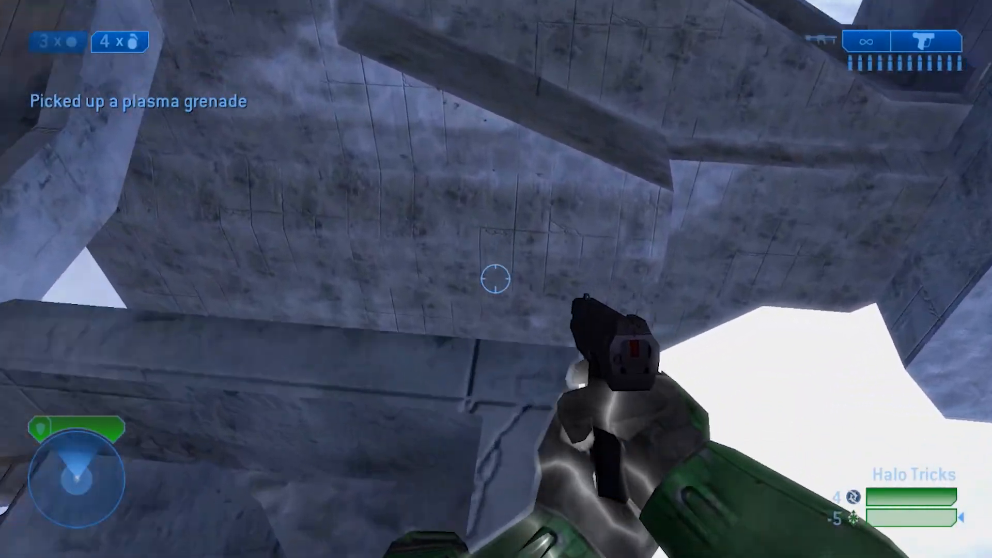
mouse_move(496, 279)
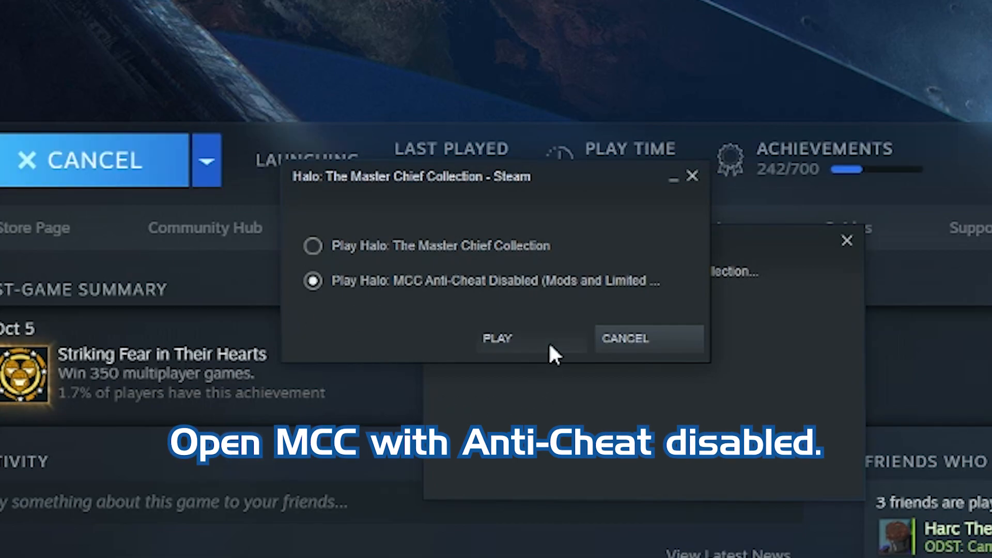
Step: Launch Halo: MCC from Steam with the Anti-Cheat Disabled option
left_click(497, 338)
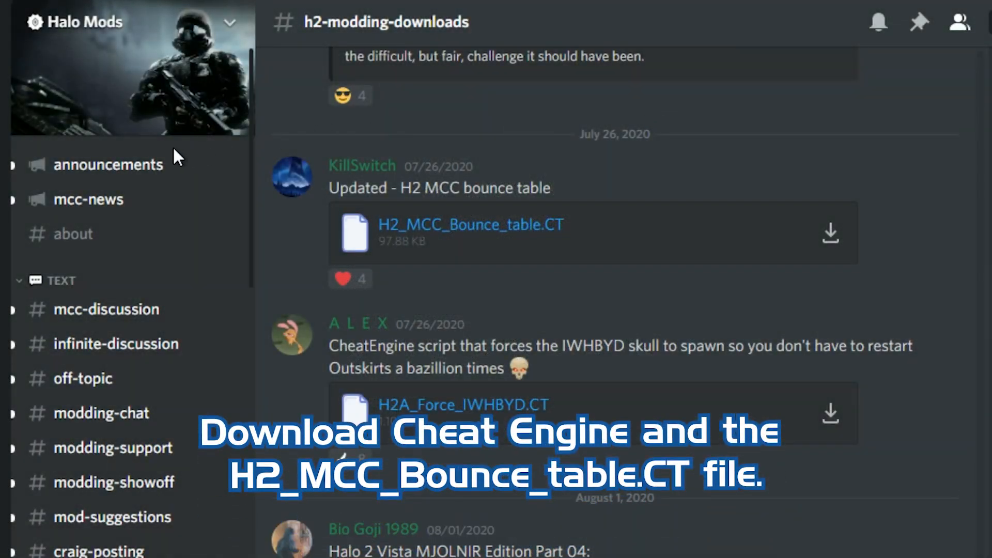
scroll("down", 3)
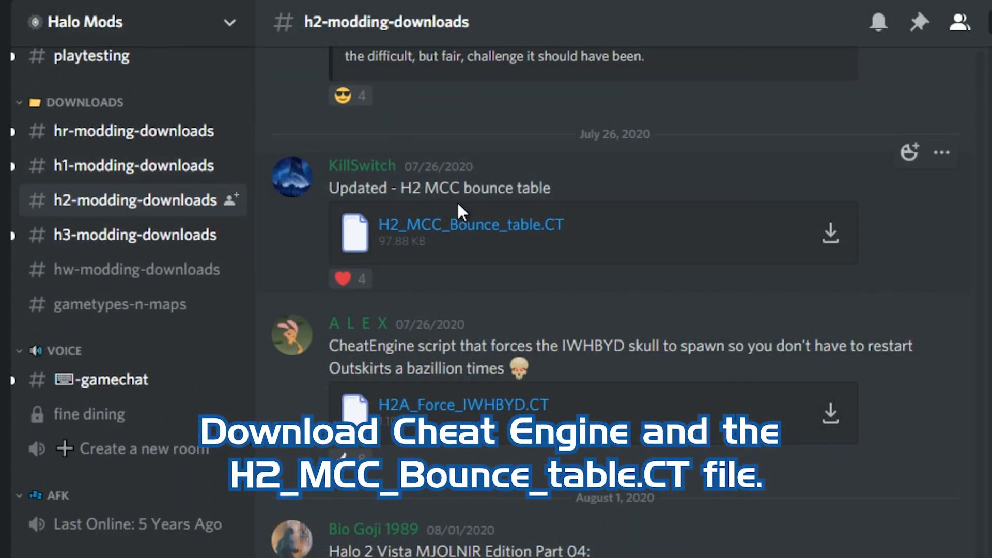
mouse_move(323, 271)
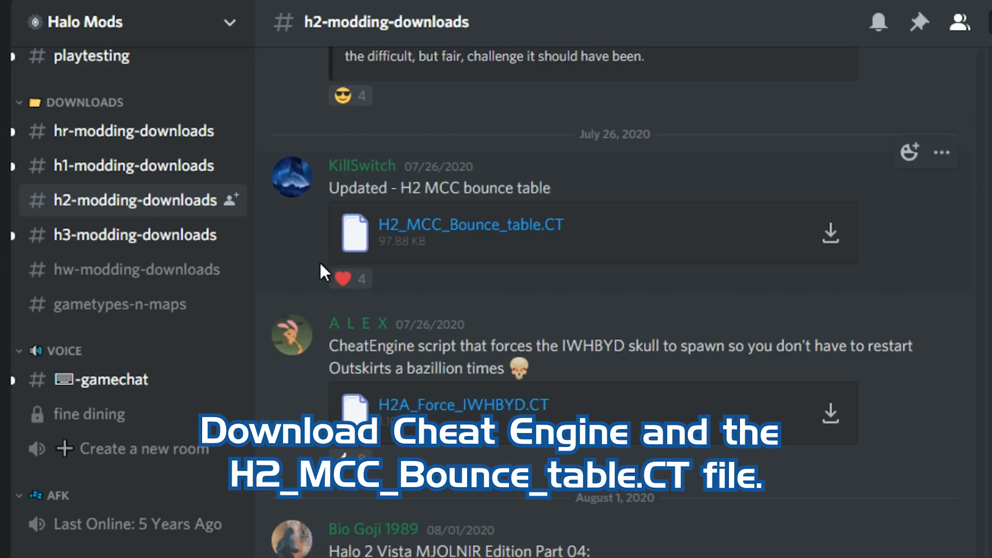
mouse_move(865, 276)
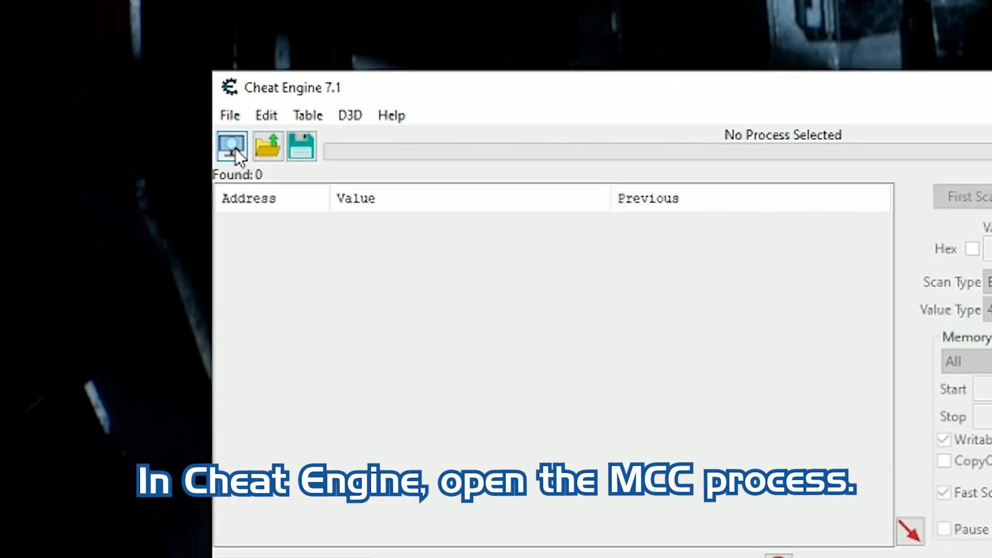
Step: Attach Cheat Engine to the Halo: The Master Chief Collection process
left_click(233, 146)
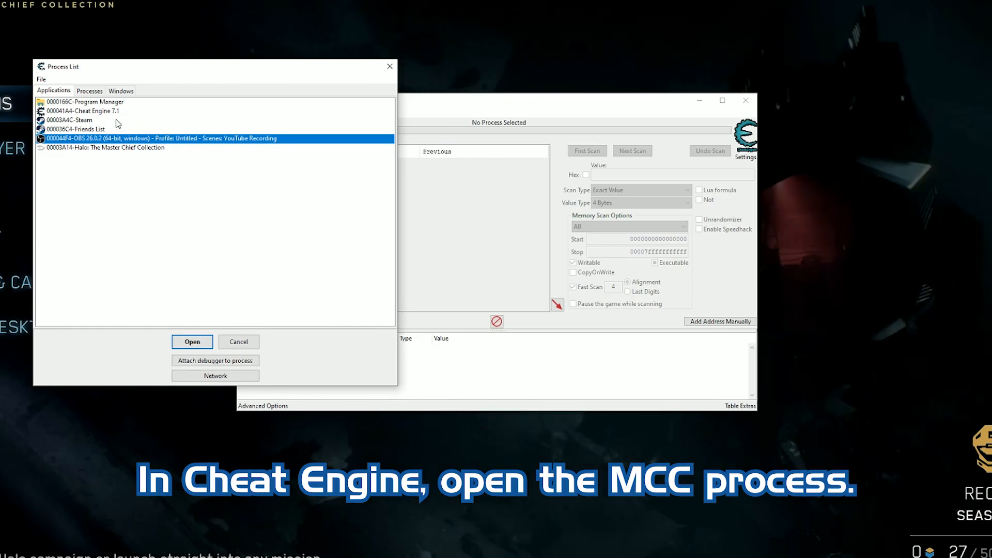
left_click(104, 148)
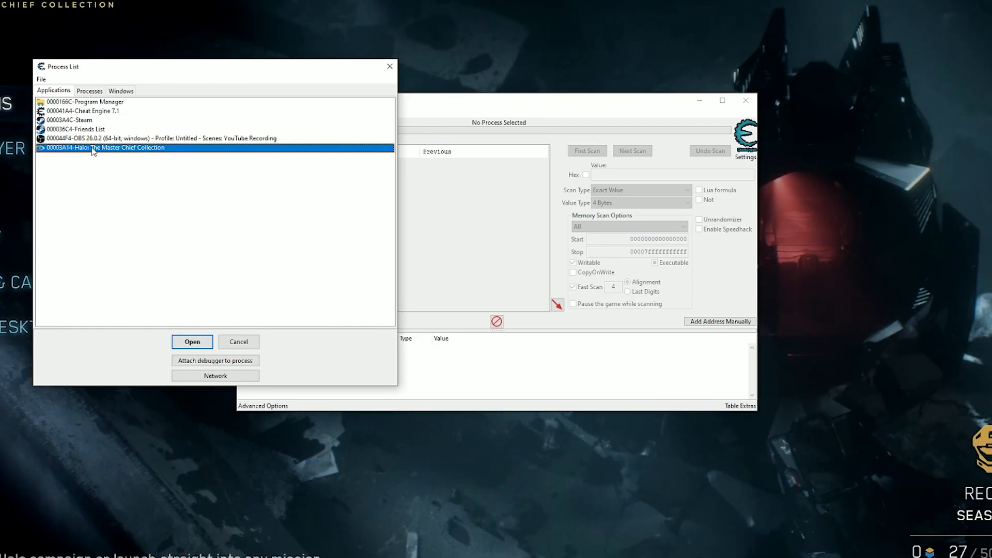
left_click(192, 342)
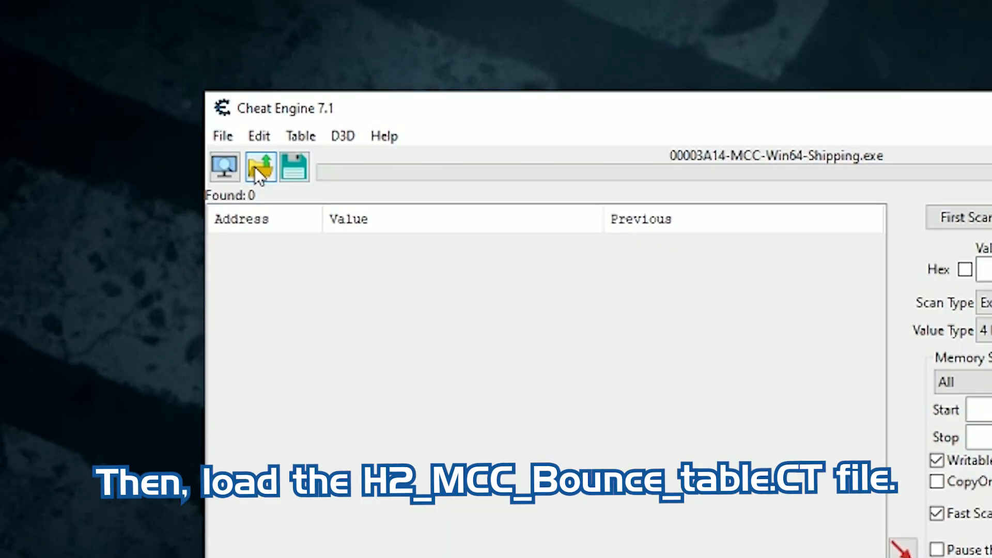
Step: Load H2_MCC_Bounce_table.CT and activate its tick-rate and wire-frame entries
left_click(260, 167)
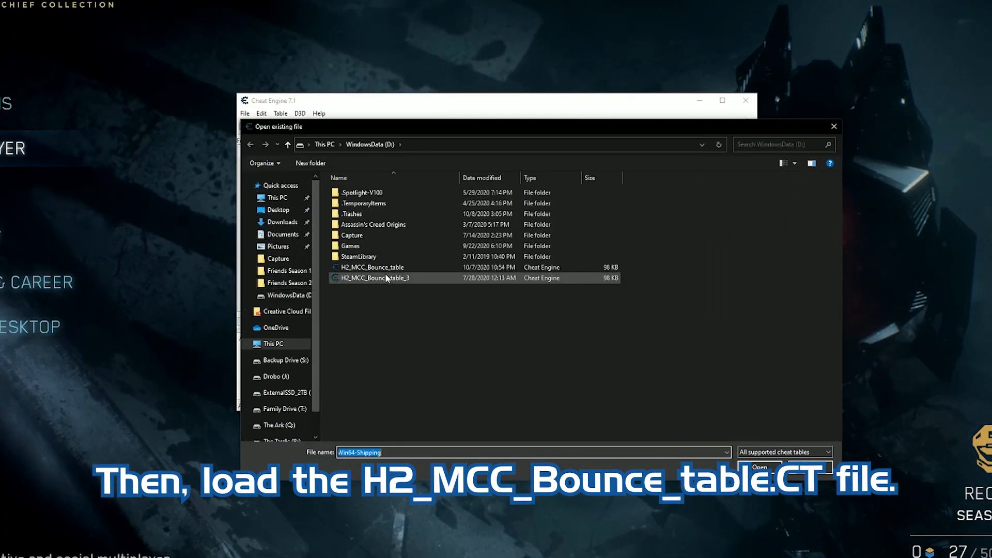
left_click(371, 266)
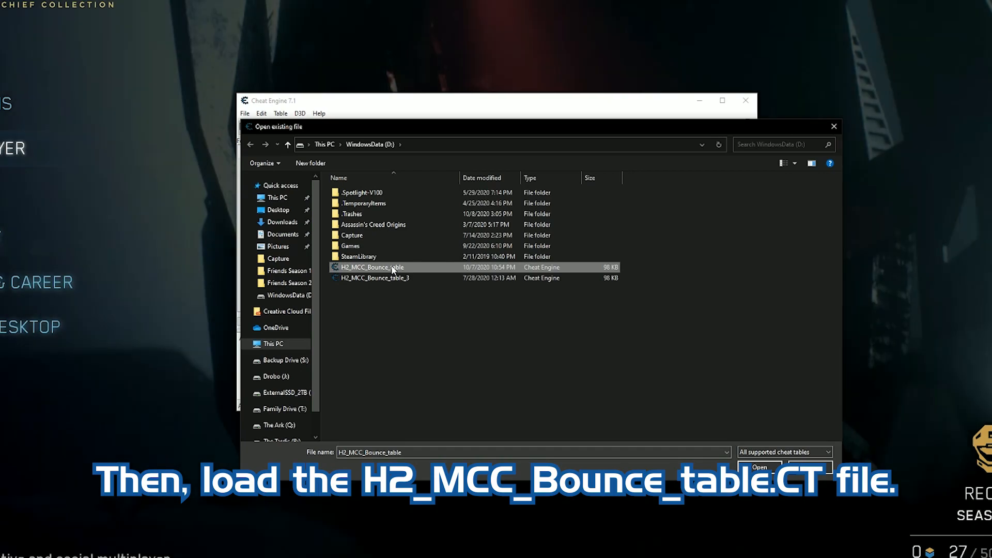
left_click(758, 467)
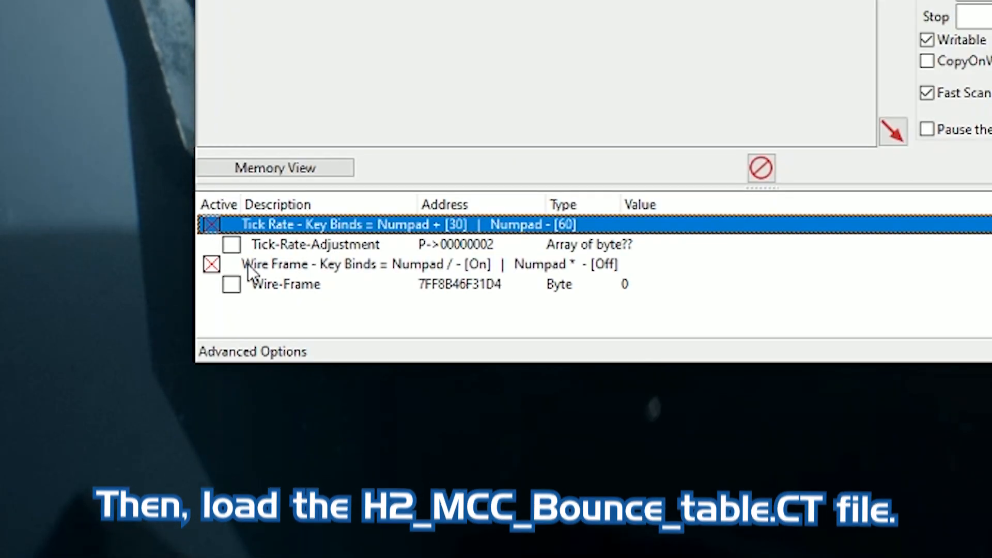
left_click(285, 285)
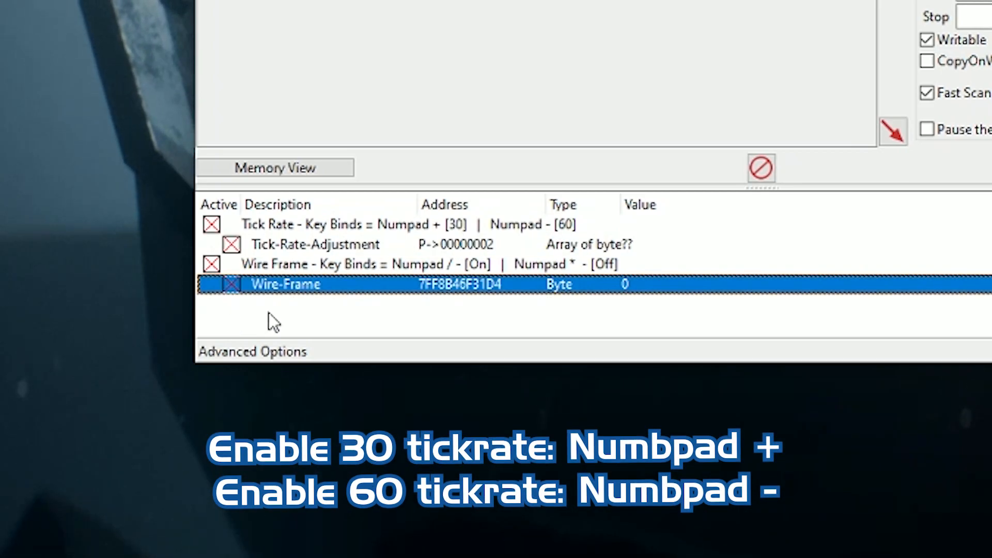